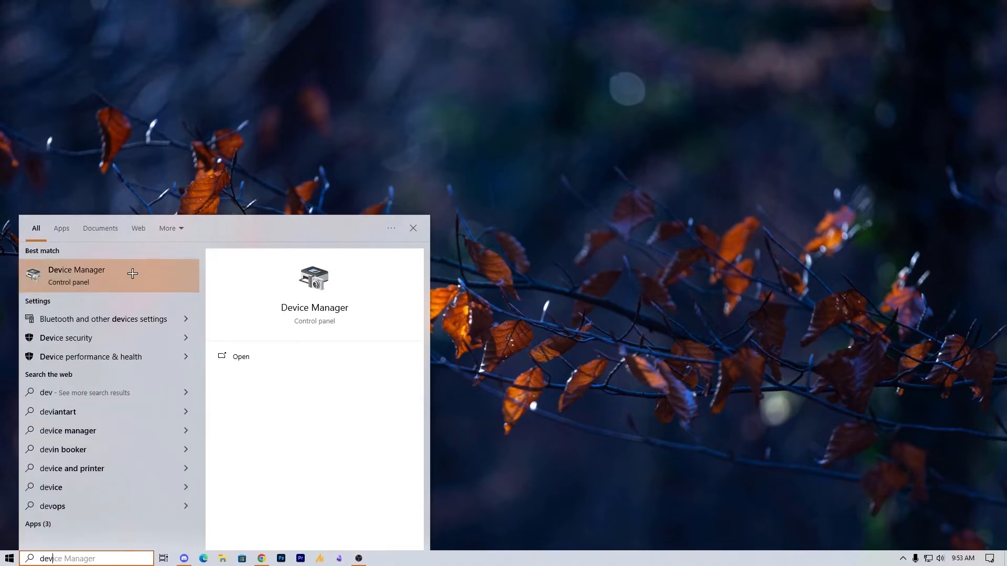
Disable the High precision event timer under System devices, then close Device Manager.
left_click(76, 275)
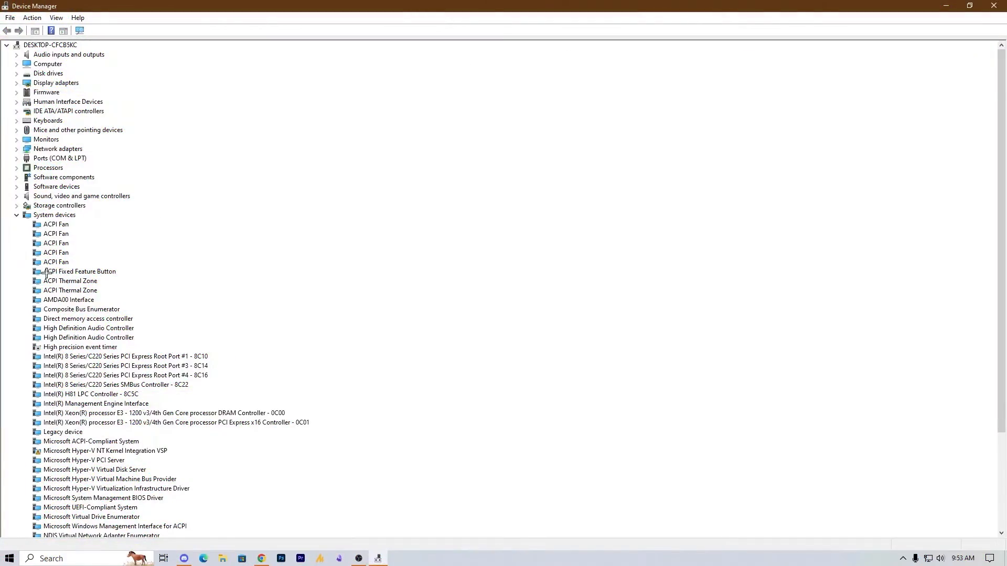
scroll("down", 3)
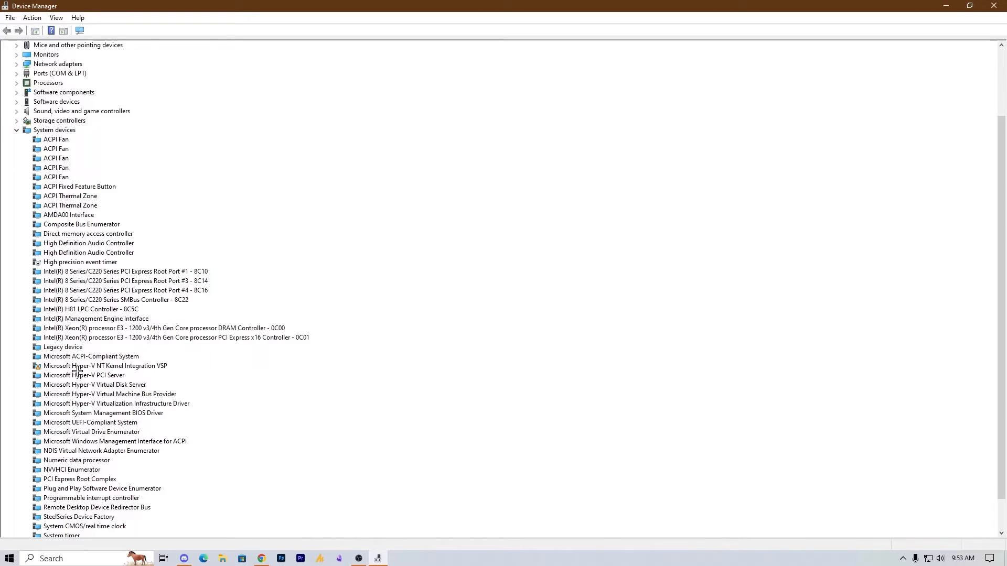
left_click(80, 262)
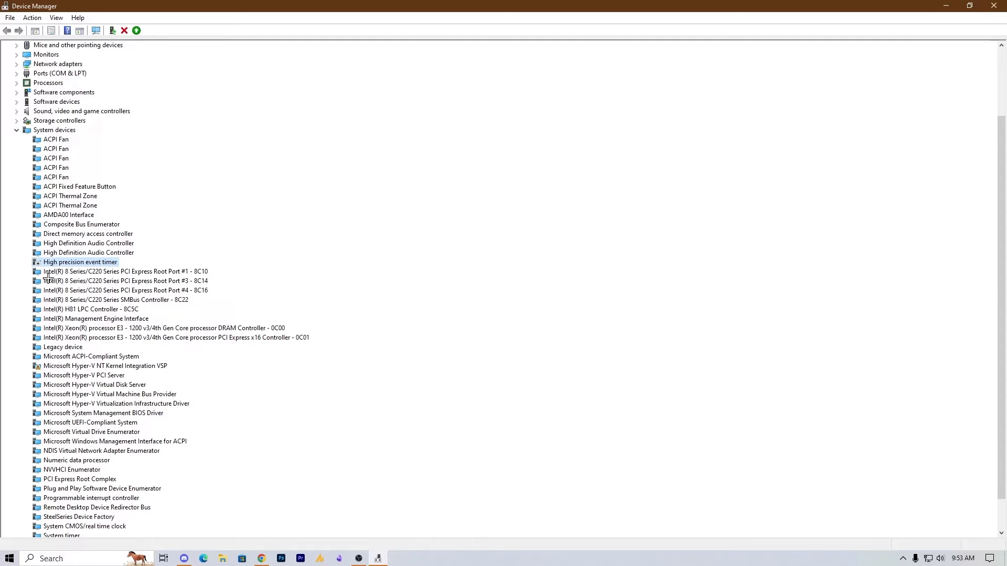
mouse_move(92, 261)
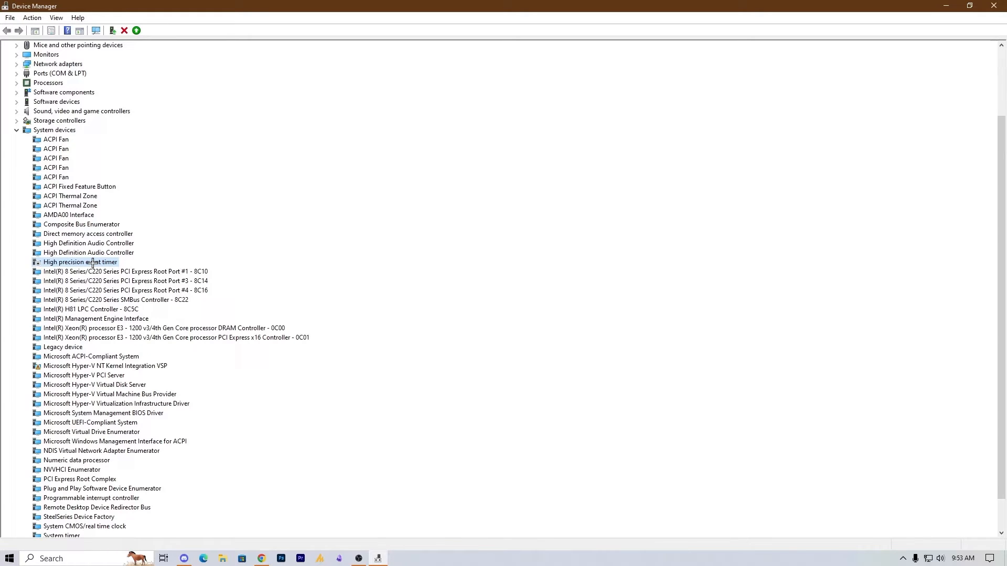
mouse_move(139, 263)
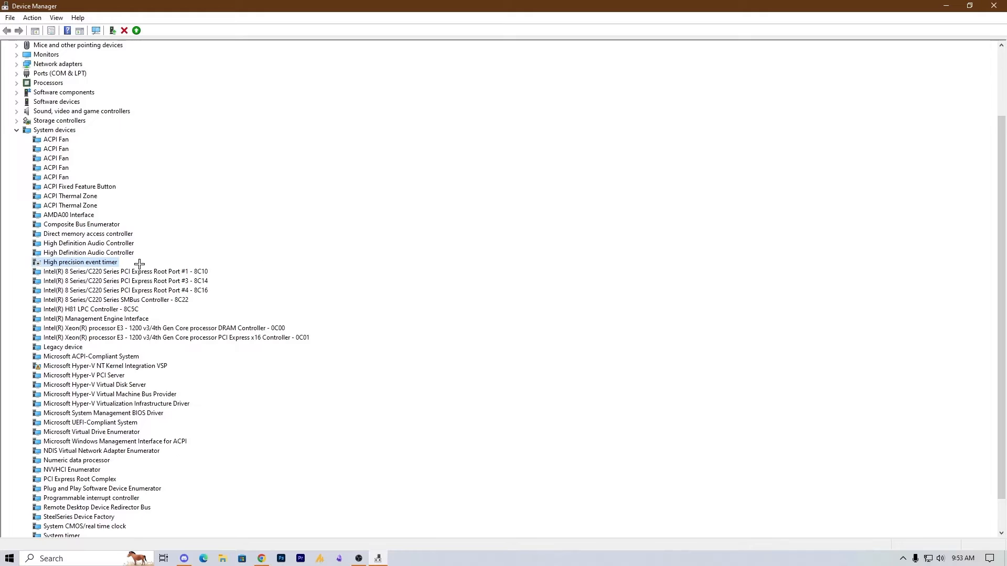
mouse_move(567, 228)
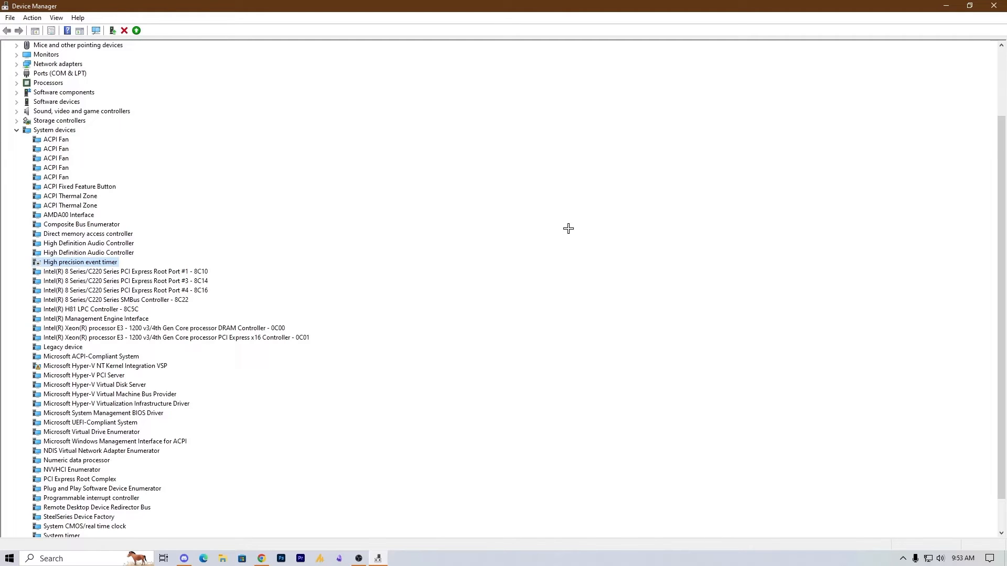
mouse_move(346, 252)
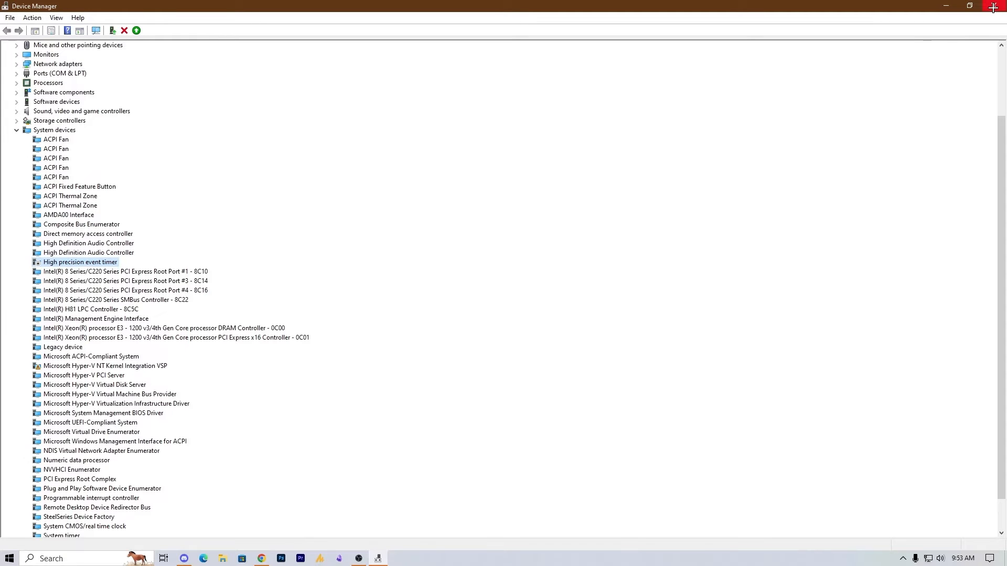
left_click(994, 6)
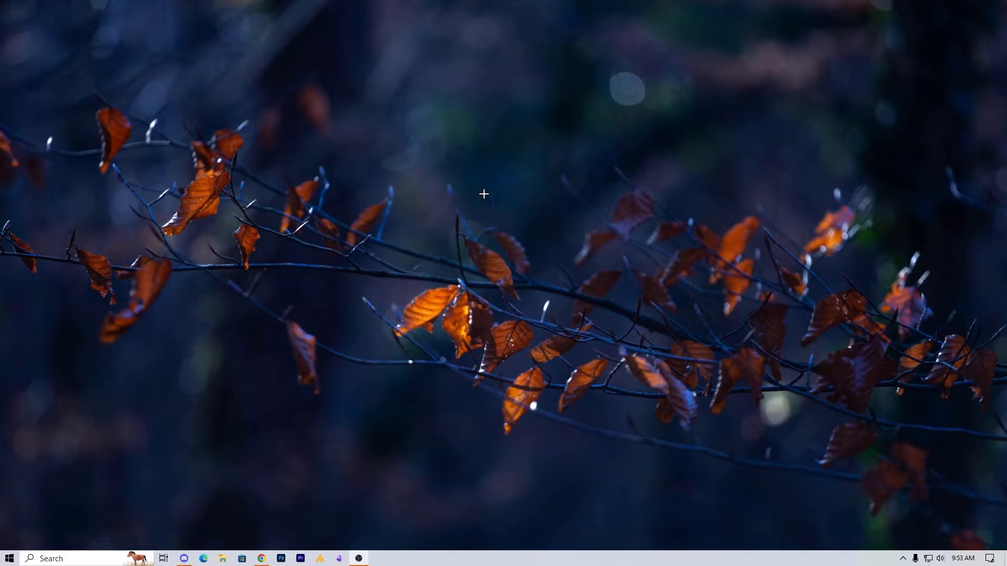
mouse_move(502, 217)
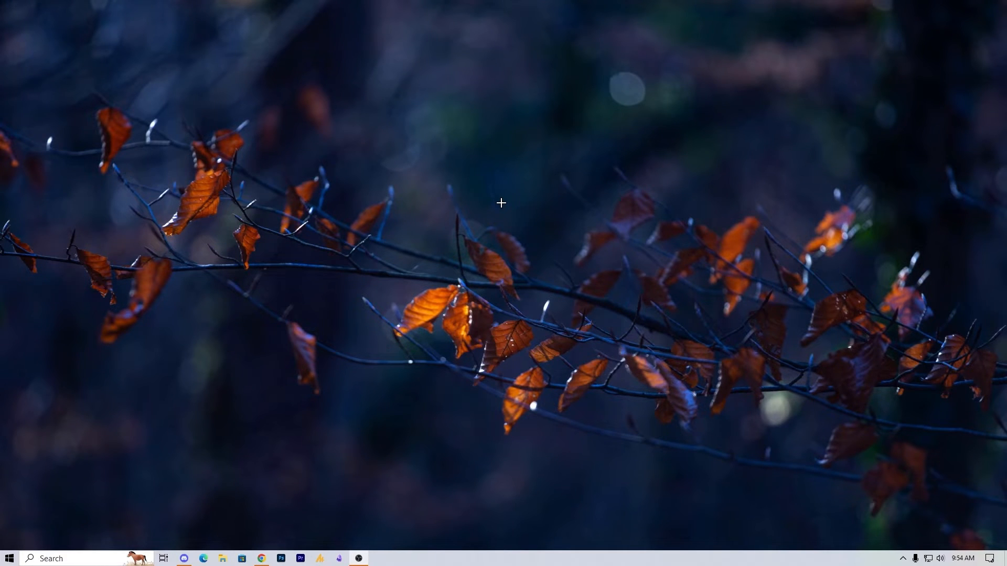
mouse_move(528, 294)
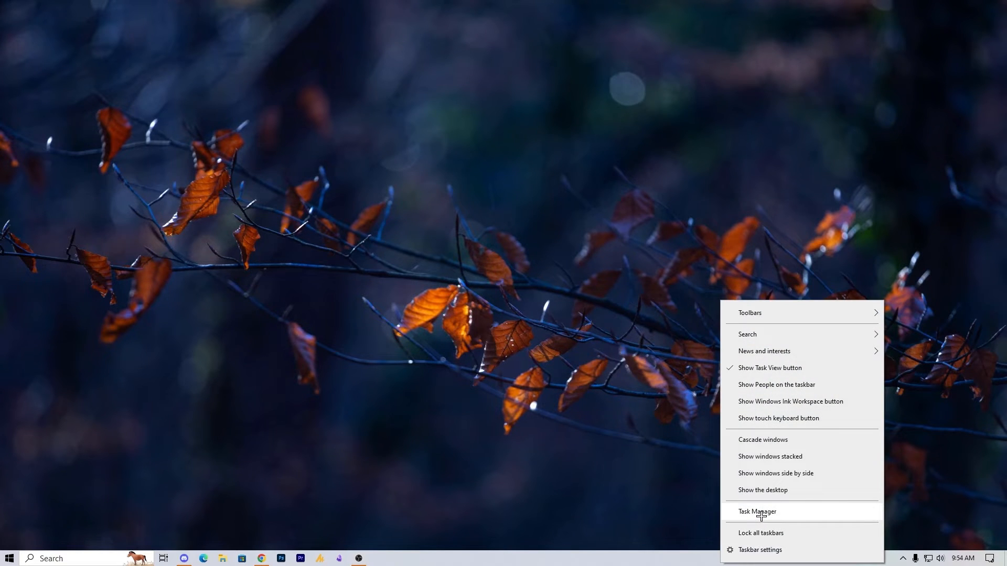
Launch Resource Monitor from Task Manager's Performance page and show its Memory breakdown.
left_click(756, 512)
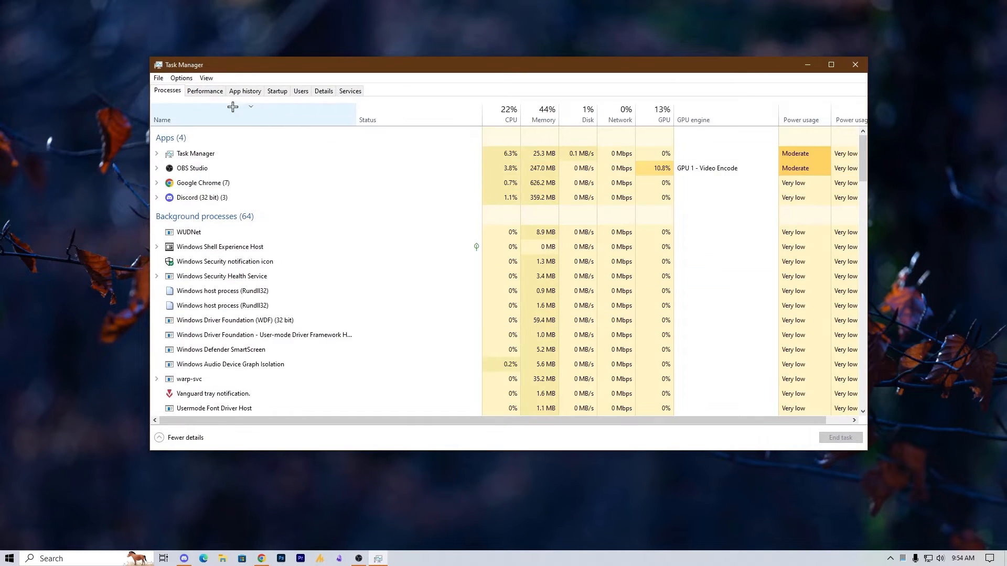
left_click(205, 91)
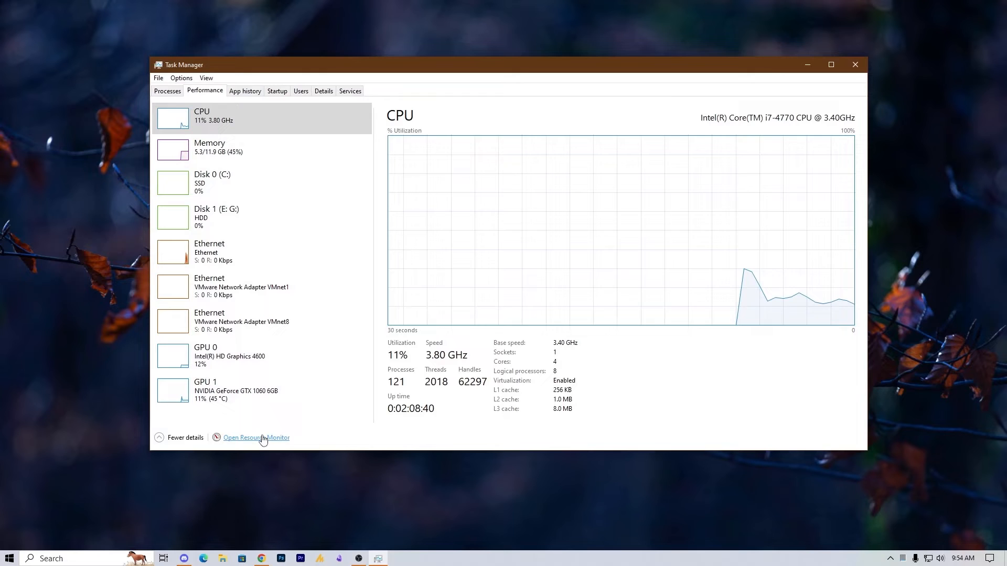
left_click(256, 437)
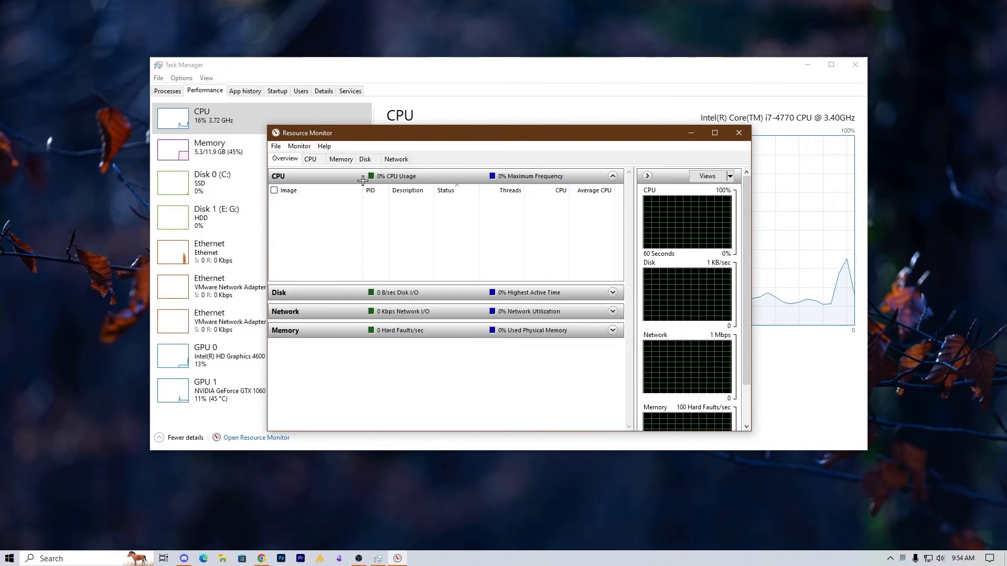
left_click(340, 159)
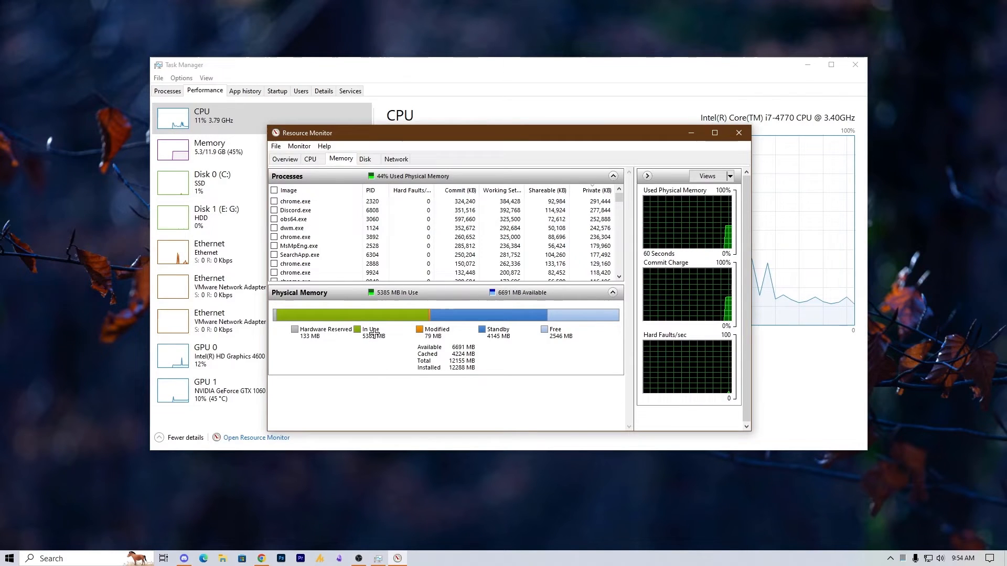
mouse_move(371, 330)
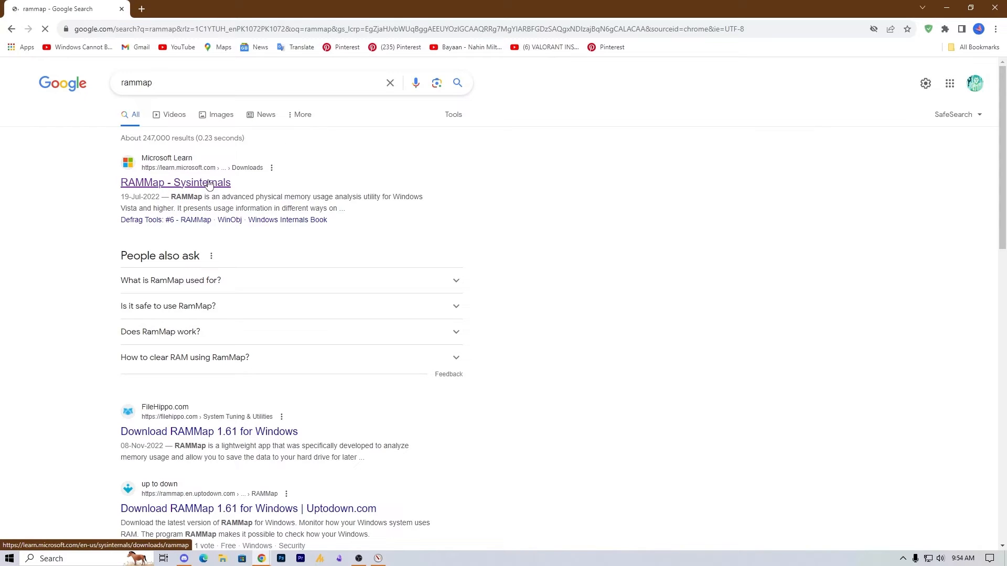
Open the 'RAMMap - Sysinternals' page and download RAMMap.
left_click(174, 182)
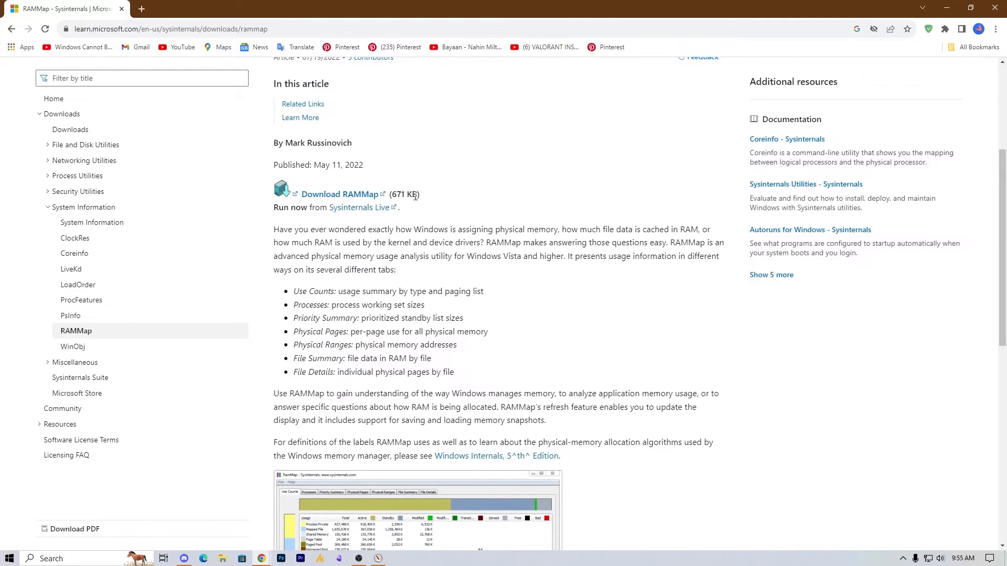
mouse_move(345, 201)
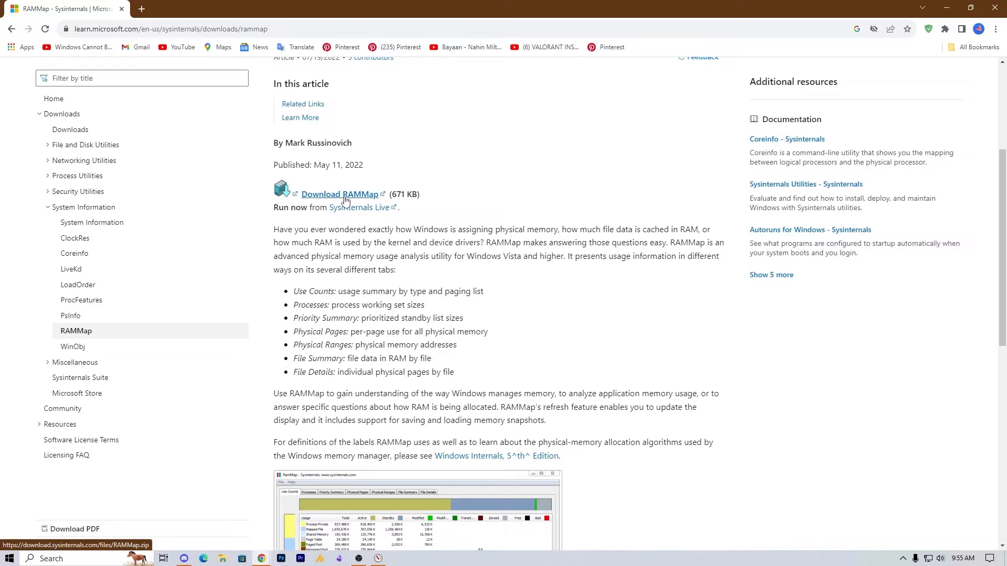
left_click(339, 194)
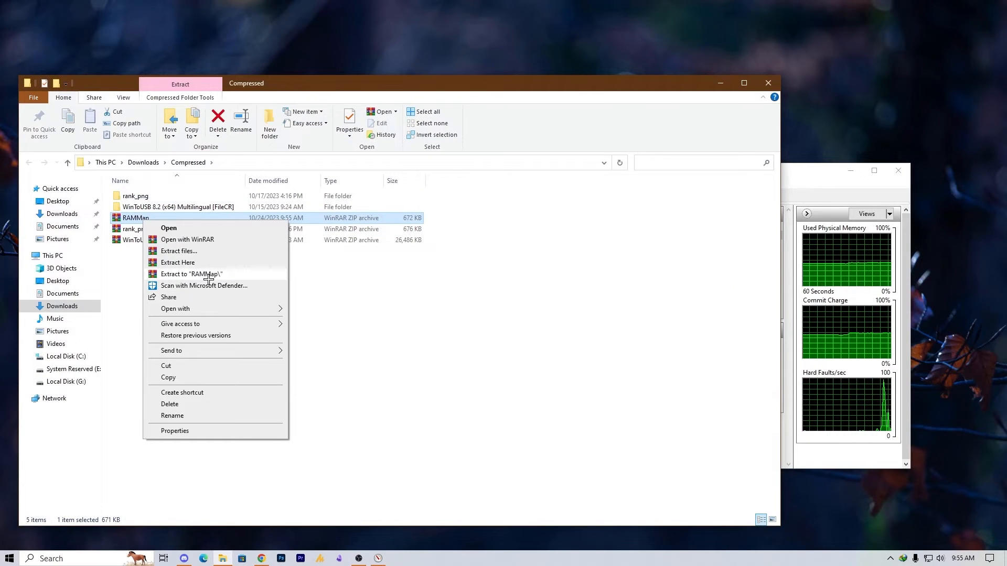
Extract the RAMMap zip into a RAMMap folder and run RAMMap64.
left_click(191, 273)
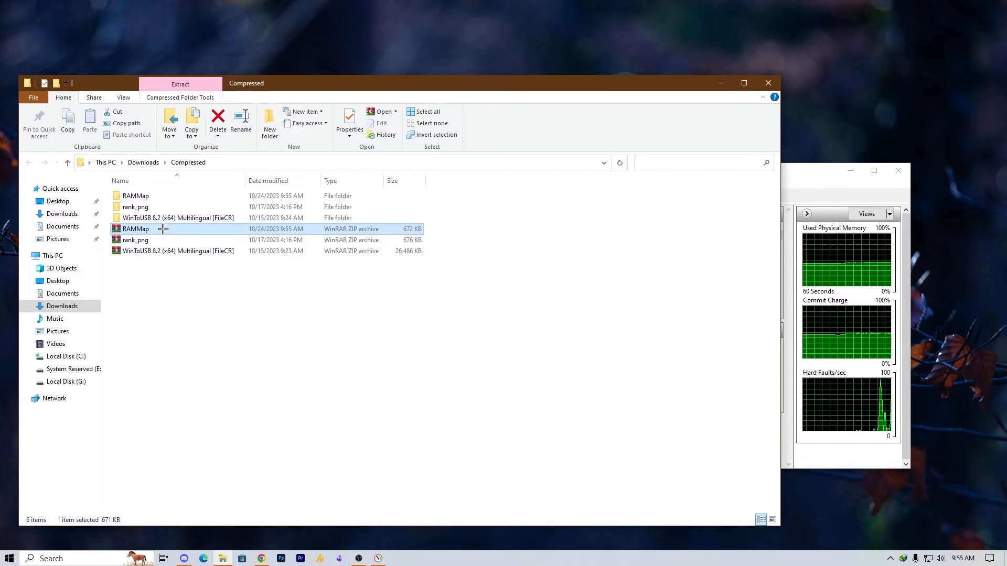
double_click(136, 228)
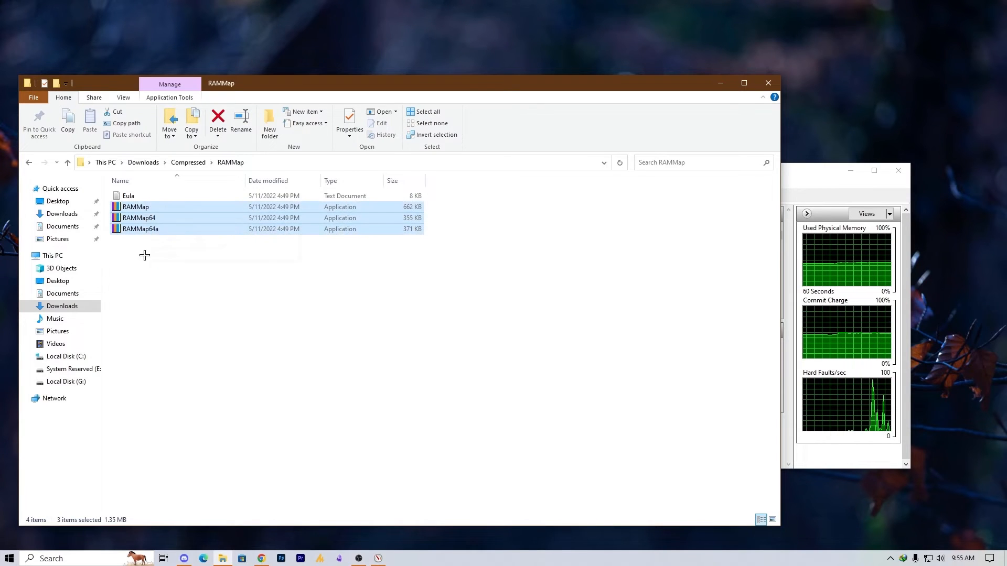
mouse_move(187, 261)
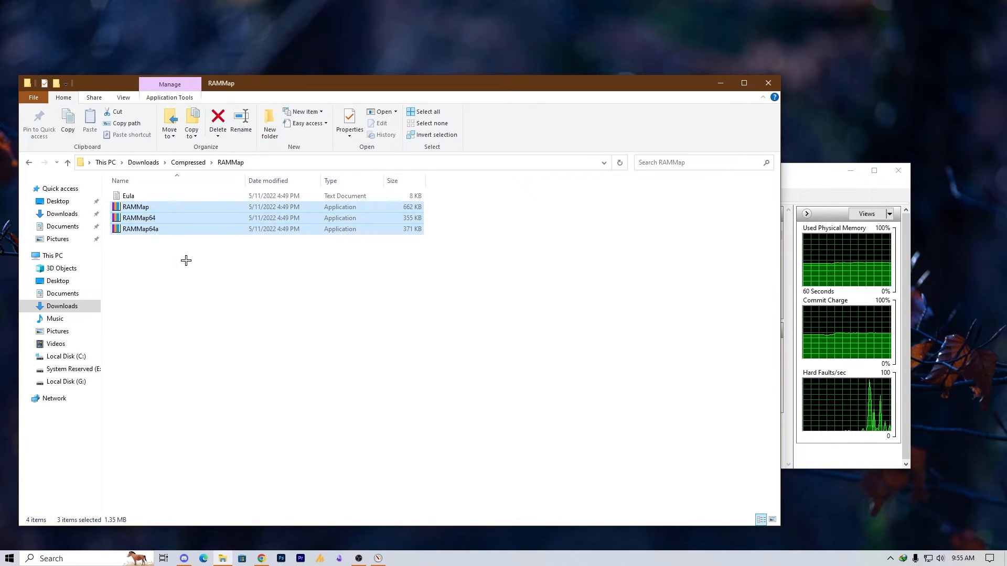
left_click(139, 218)
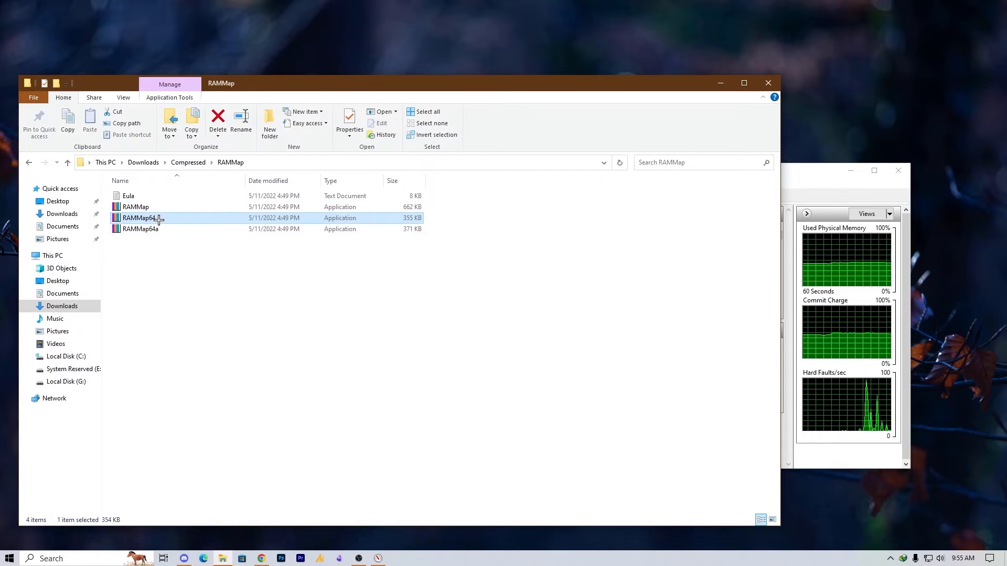
double_click(140, 218)
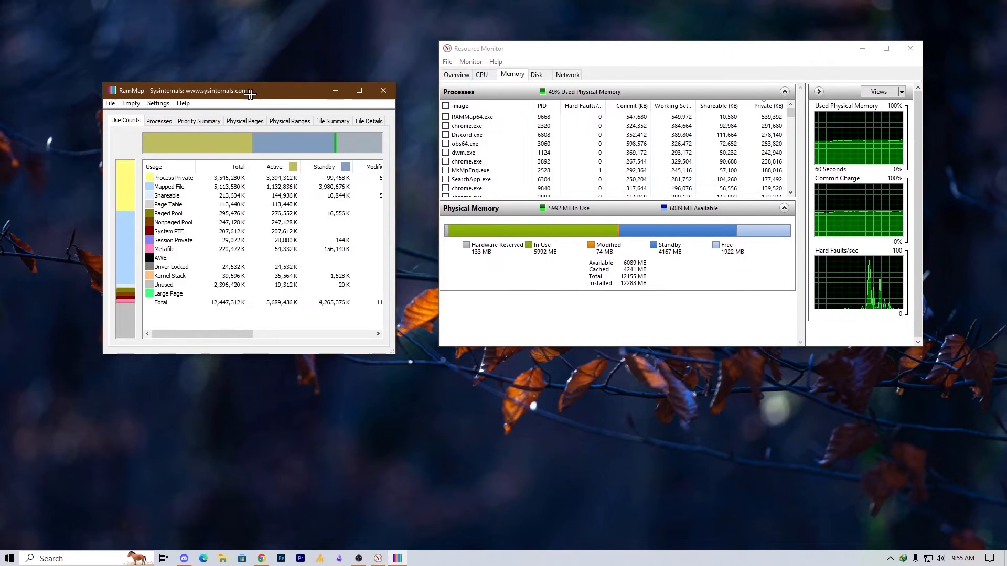
Empty the working sets, the system working set and the standby list in RAMMap.
left_click_drag(251, 90, 283, 78)
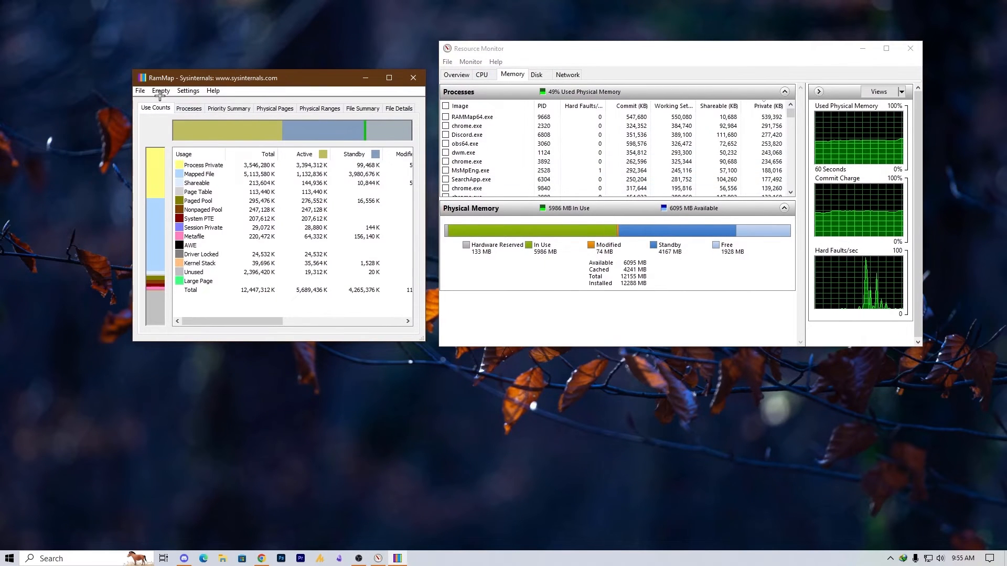
left_click(160, 90)
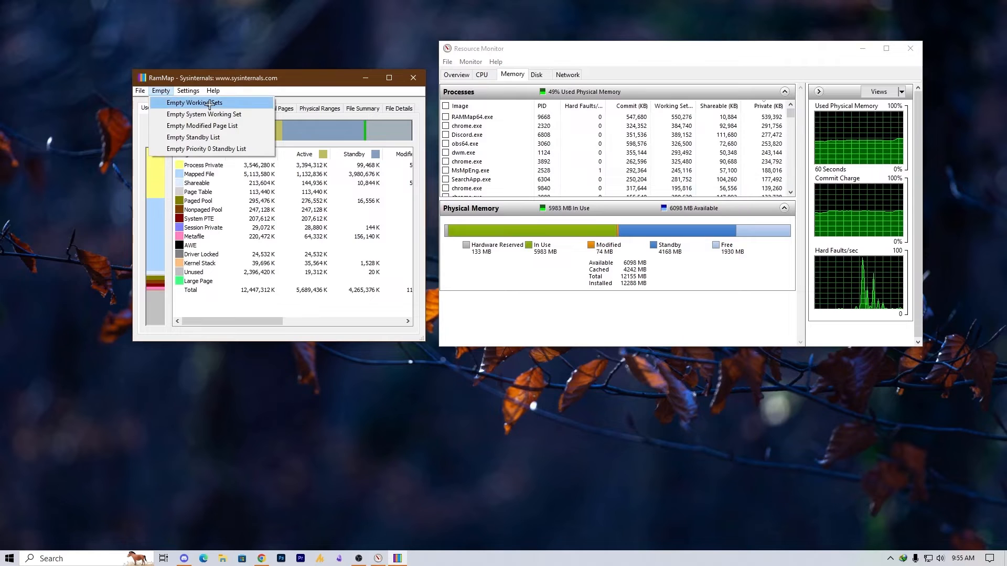
left_click(195, 102)
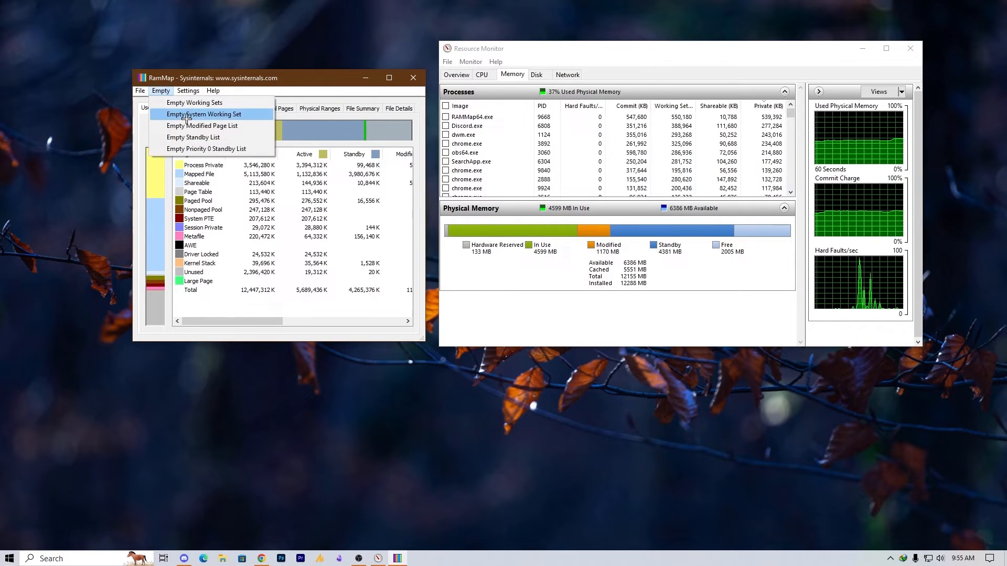
left_click(204, 114)
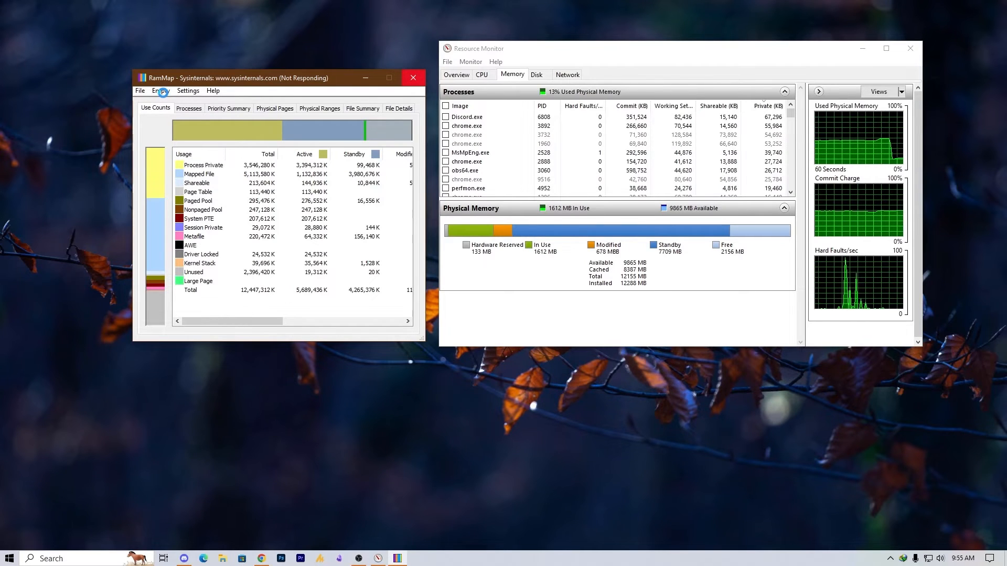
left_click(161, 91)
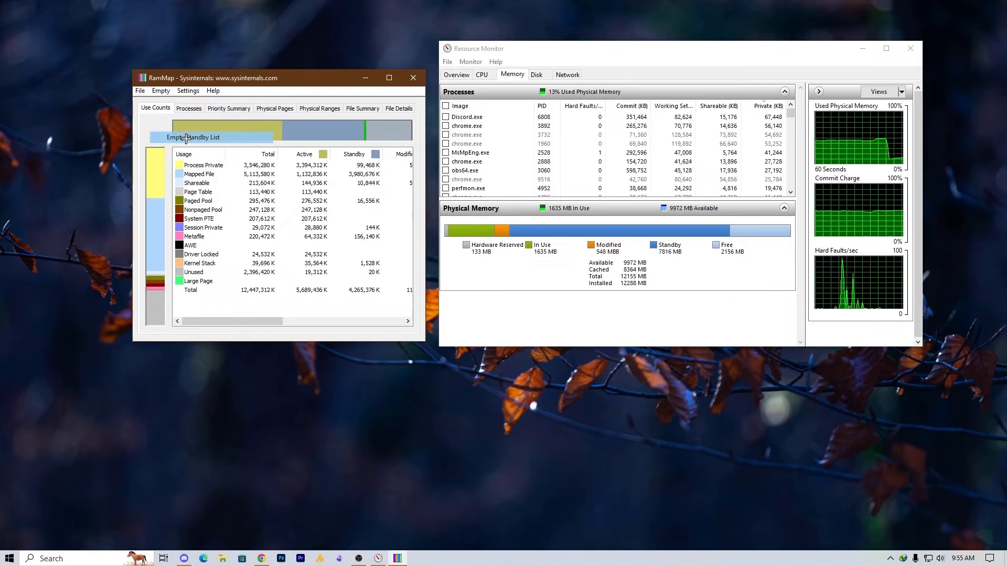
left_click(161, 90)
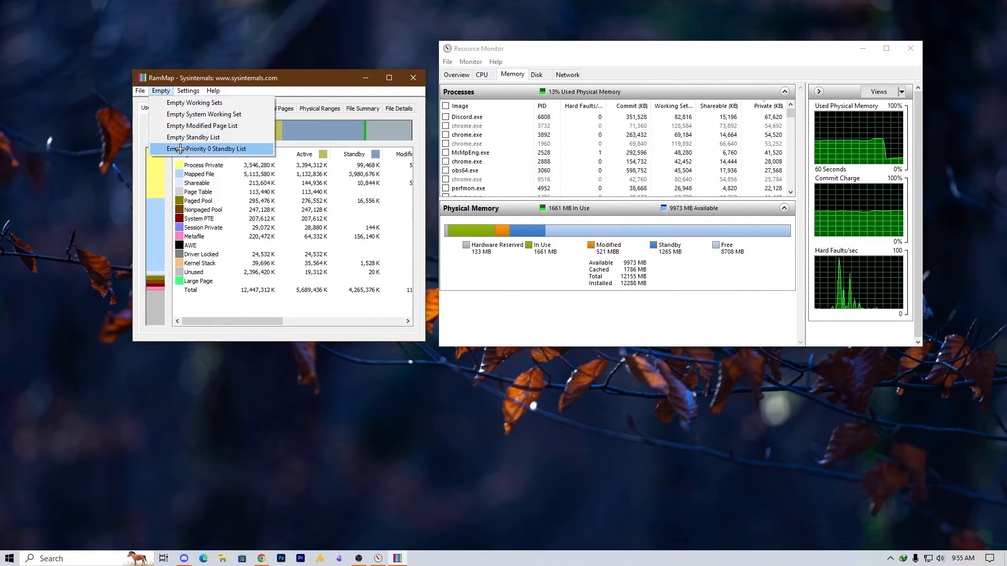
Empty the Priority 0 standby list, then close RAMMap and Resource Monitor.
left_click(207, 149)
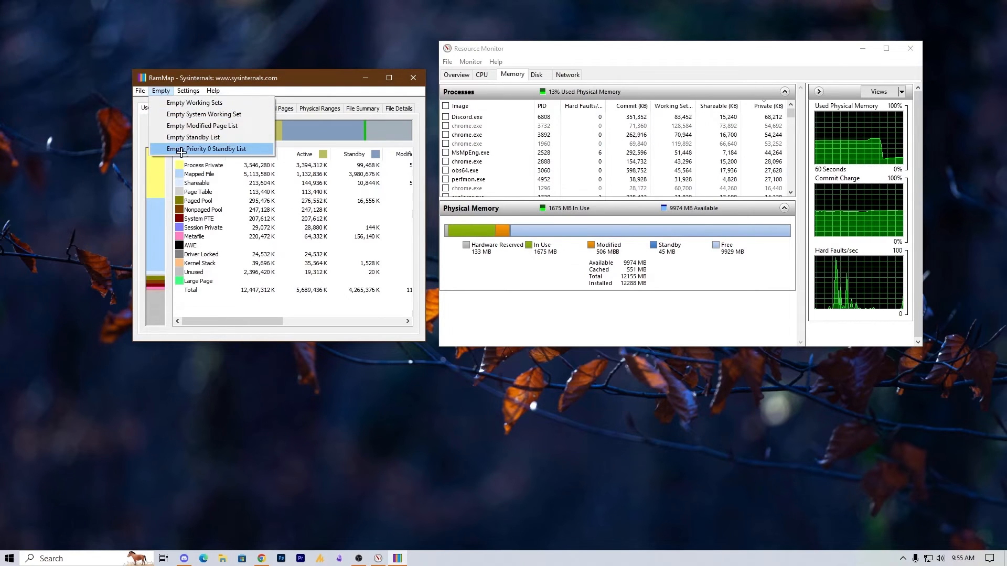
left_click(205, 148)
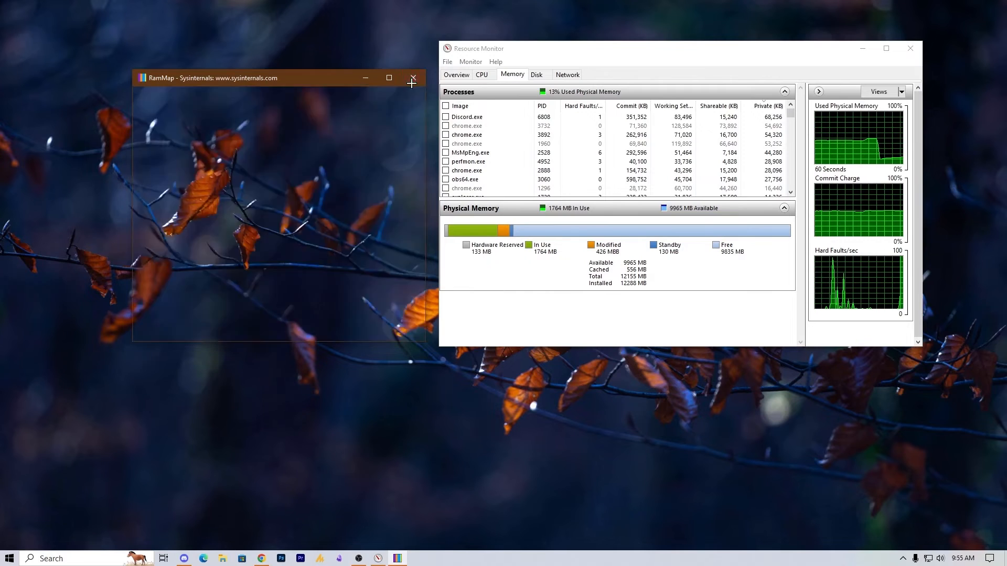
left_click(413, 78)
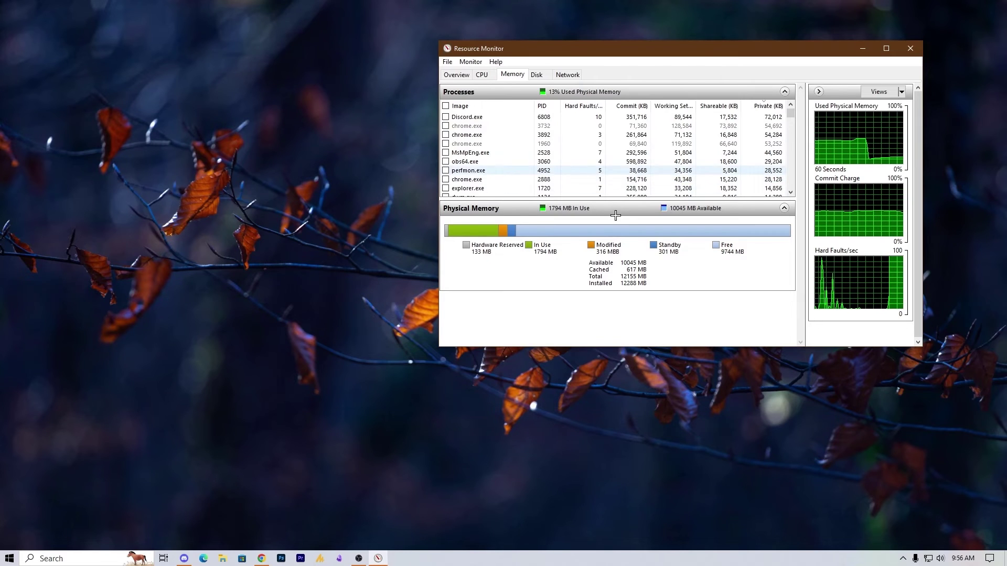
left_click(908, 47)
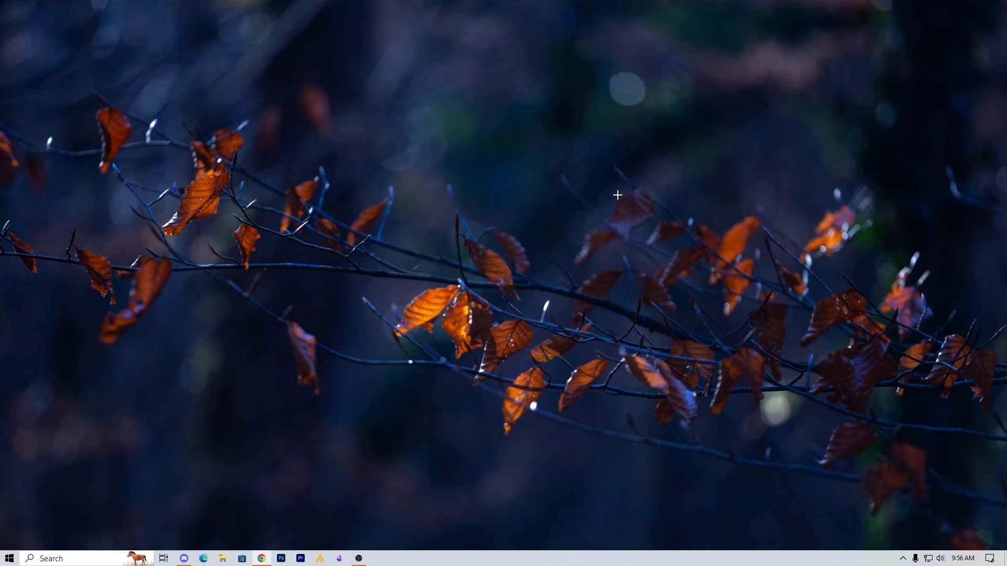
mouse_move(601, 200)
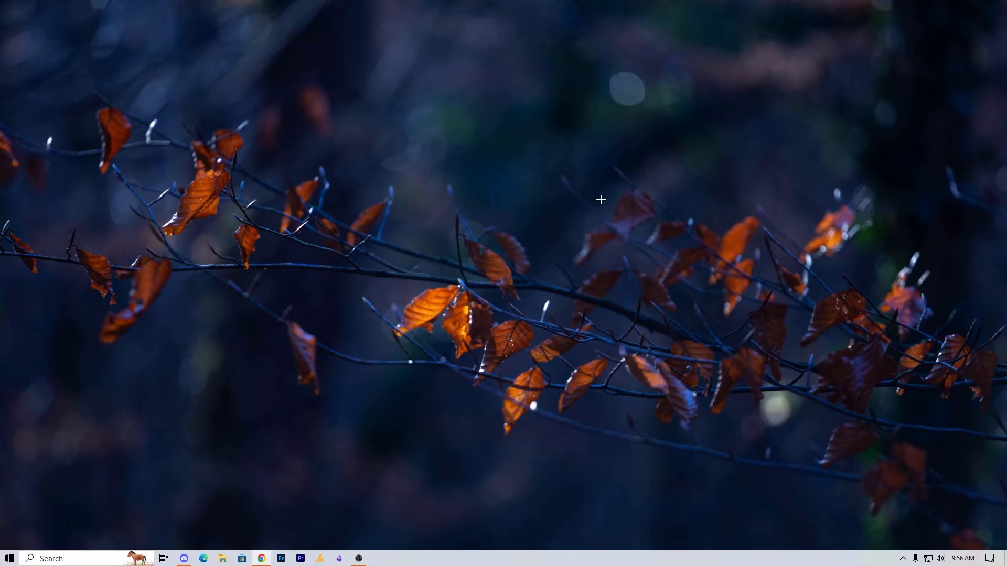
mouse_move(268, 432)
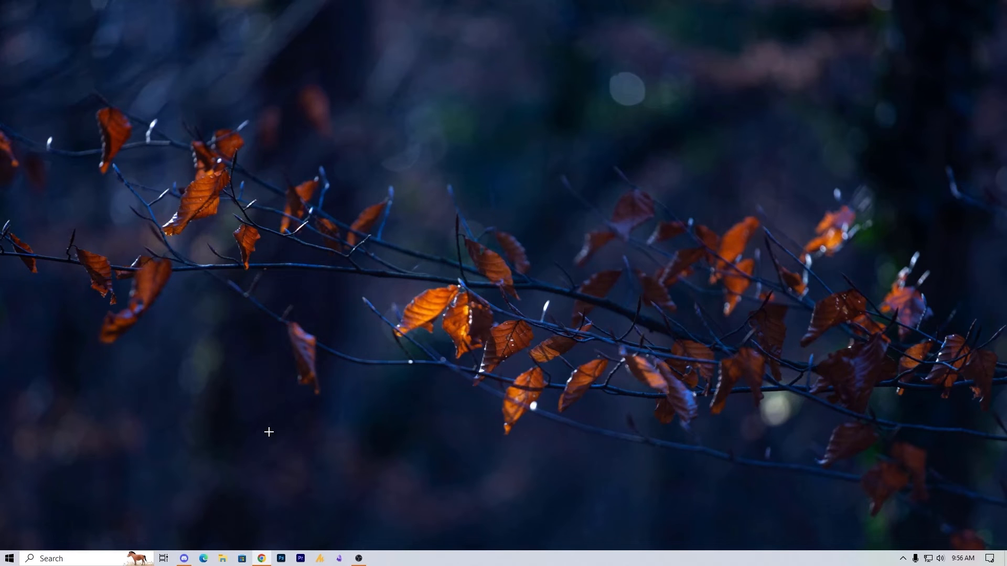
mouse_move(222, 556)
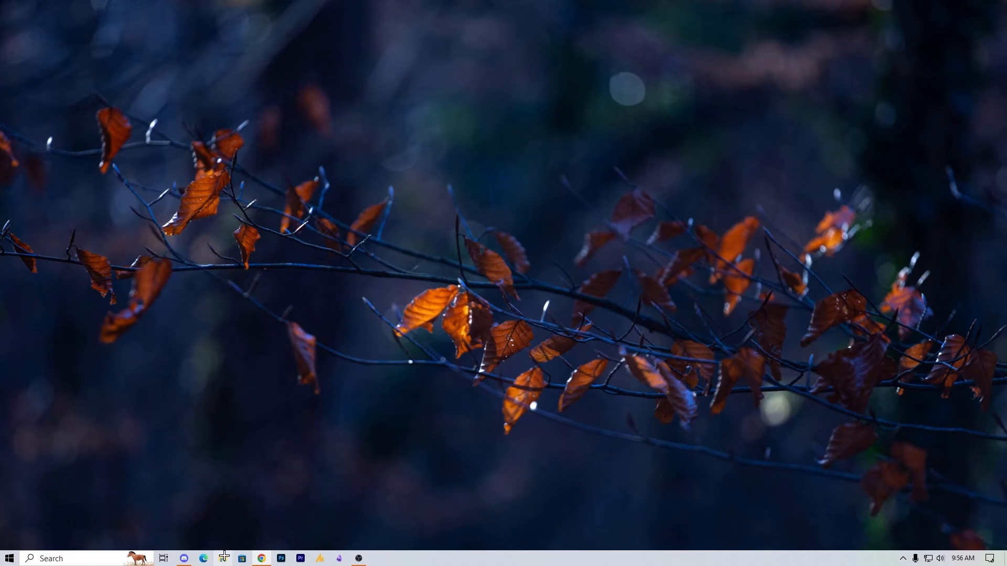
Launch File Explorer from the taskbar.
left_click(223, 558)
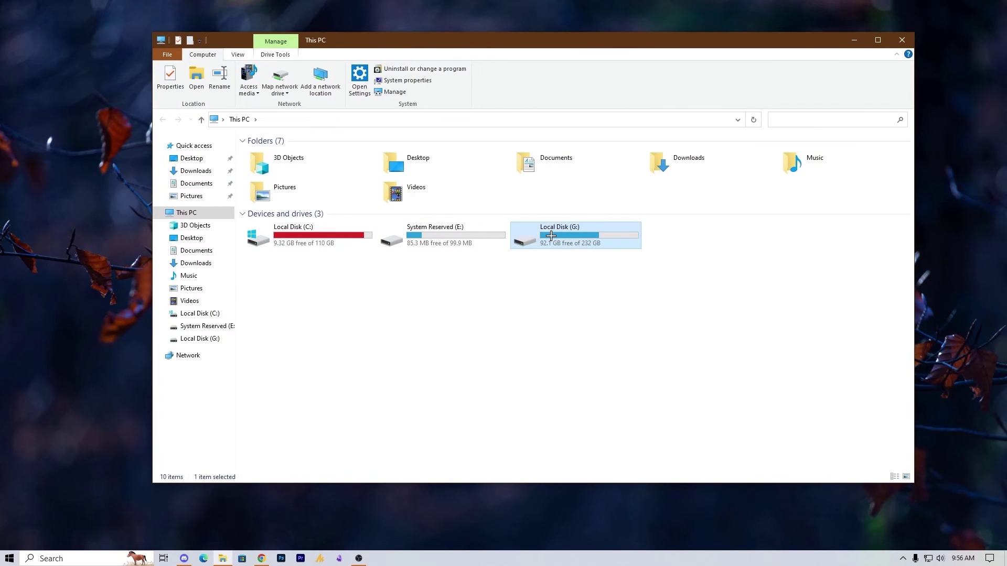
mouse_move(485, 385)
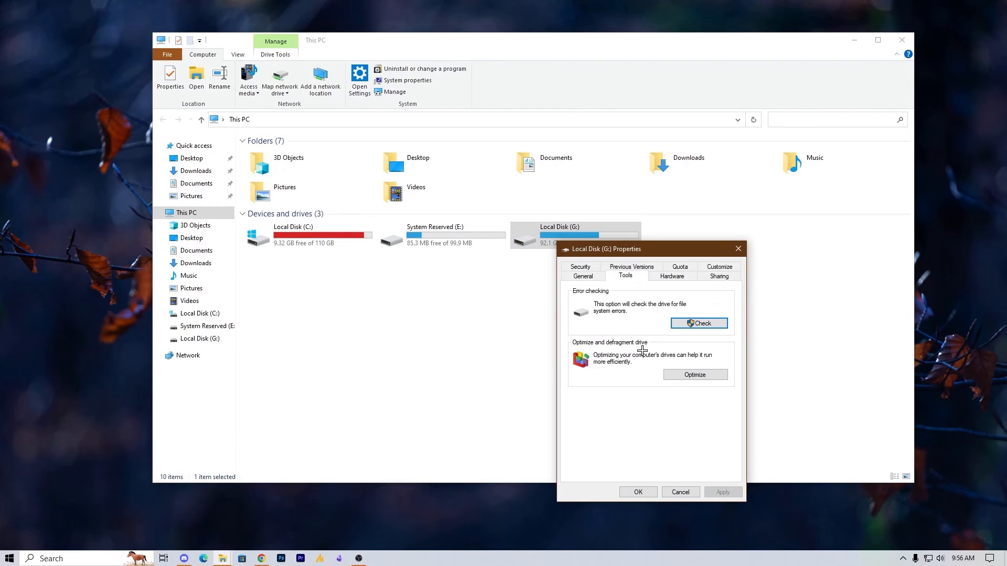
Open Optimize Drives from the Tools tab of Local Disk (G:) properties.
left_click(695, 374)
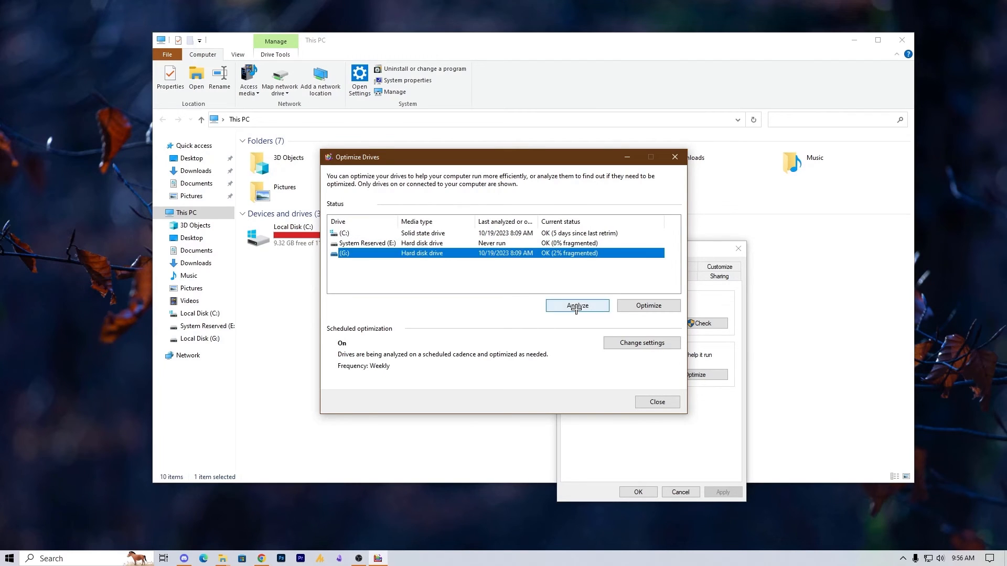
Analyze drive G: at 2% fragmented, start defragmenting it, and clear the desktop.
left_click(577, 305)
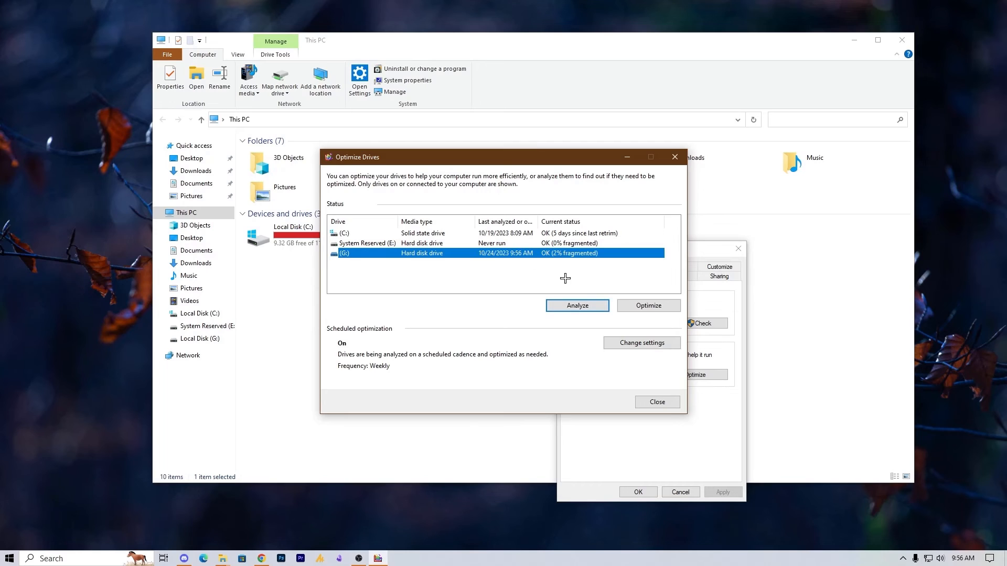
left_click(649, 305)
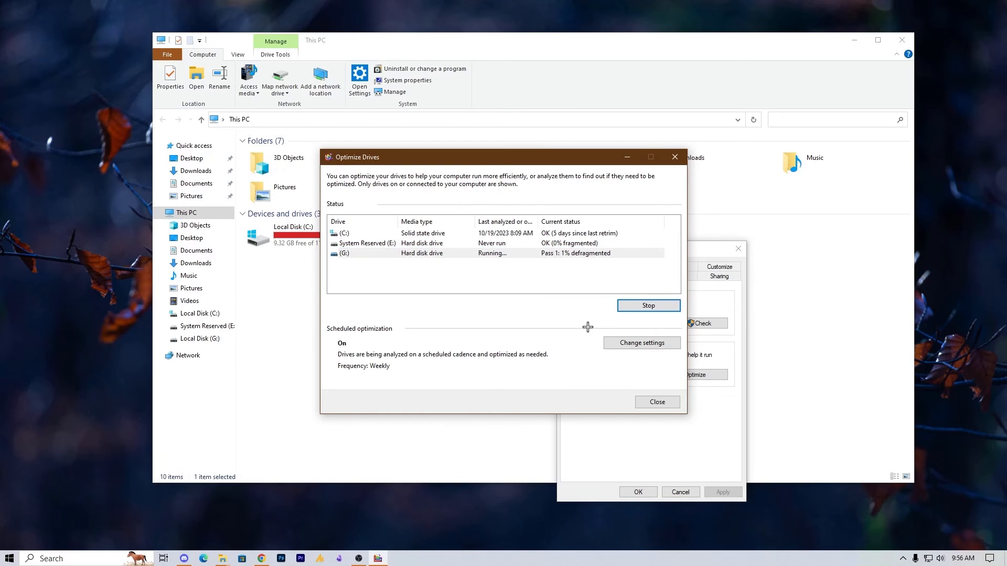
mouse_move(564, 281)
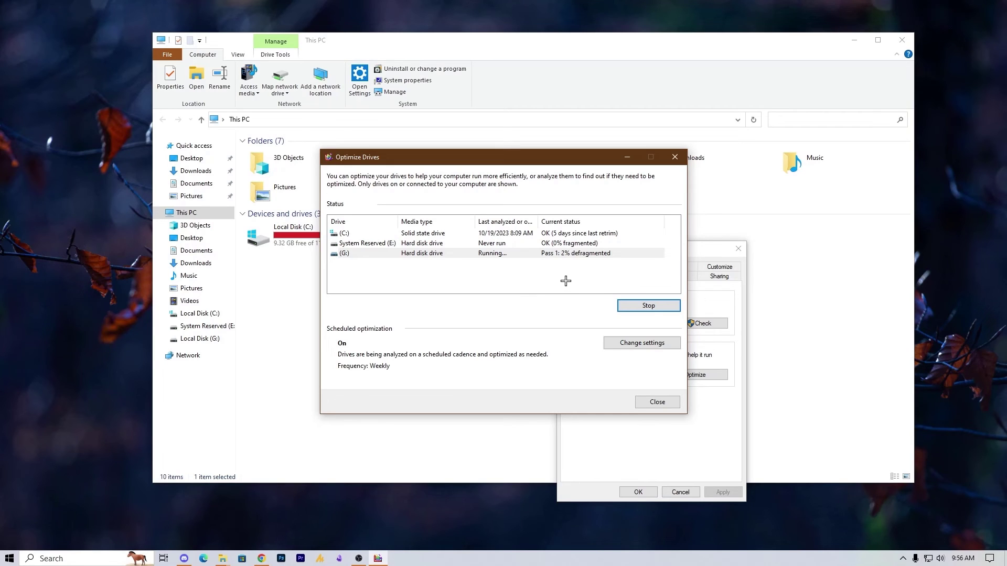
mouse_move(564, 284)
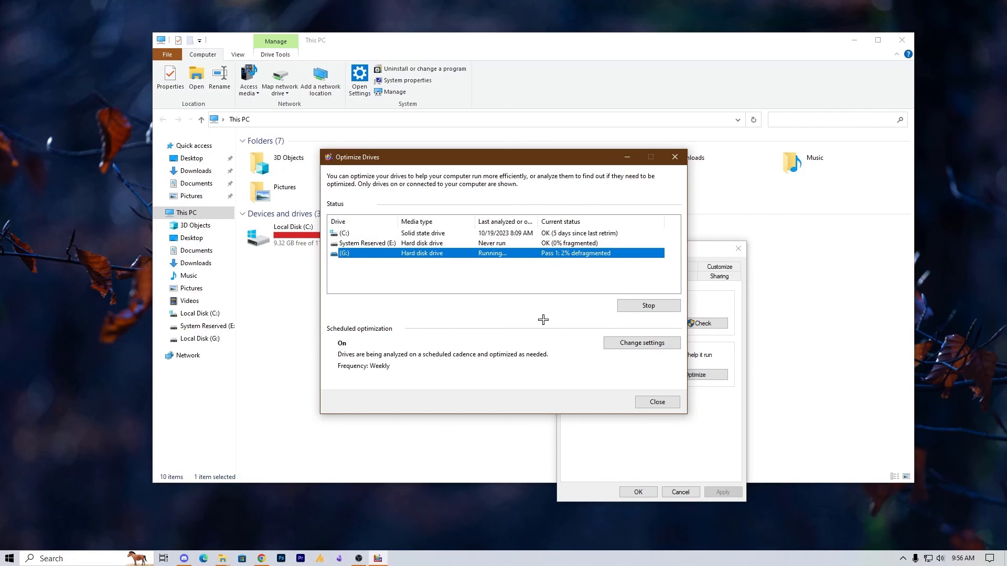
left_click(657, 402)
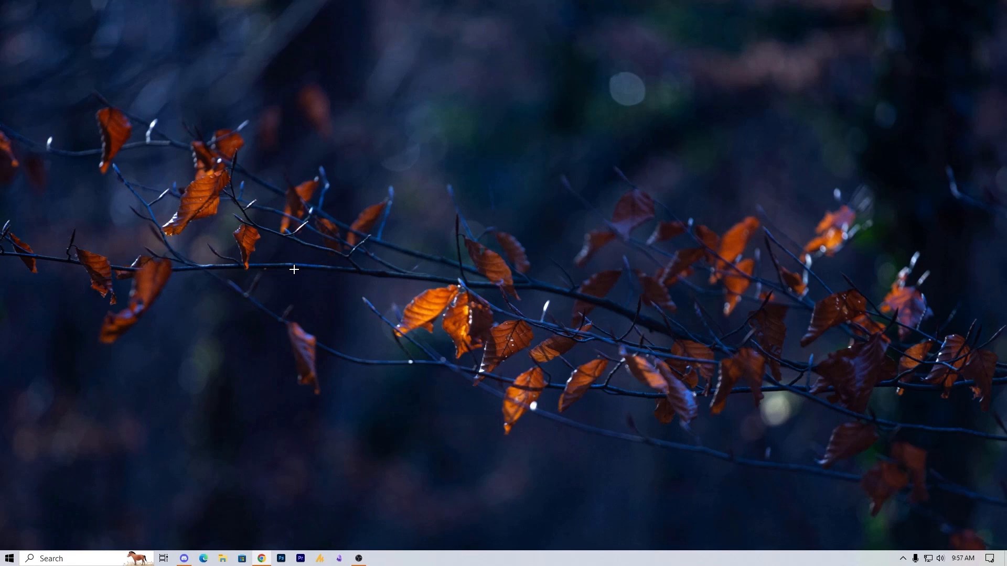
mouse_move(371, 533)
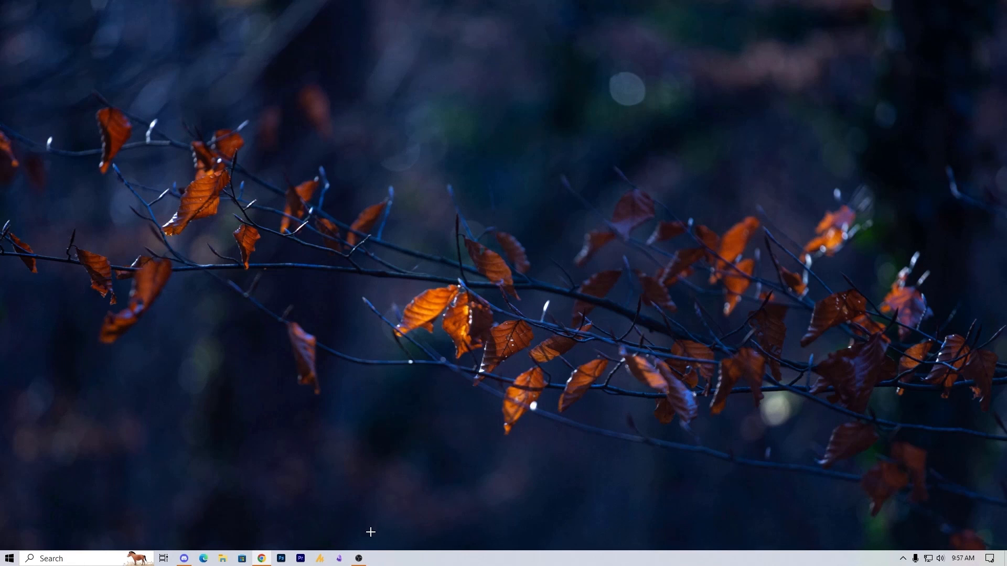